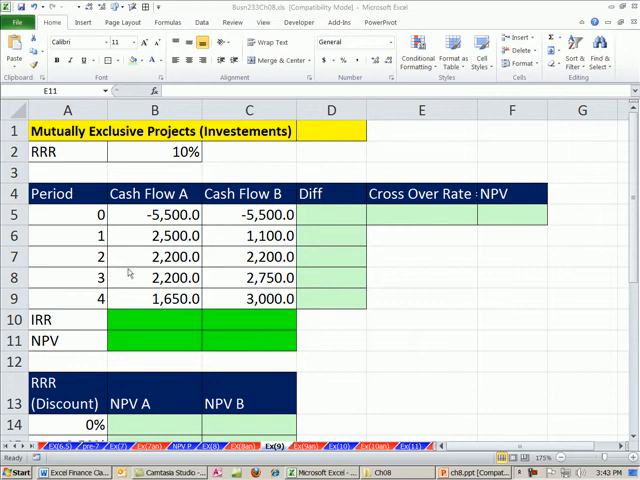
# - Enter =IRR(B5:B9) in B10 and =IRR(C5:C9) in C10, showing 0.21829 and 0.19857
pyautogui.click(421, 340)
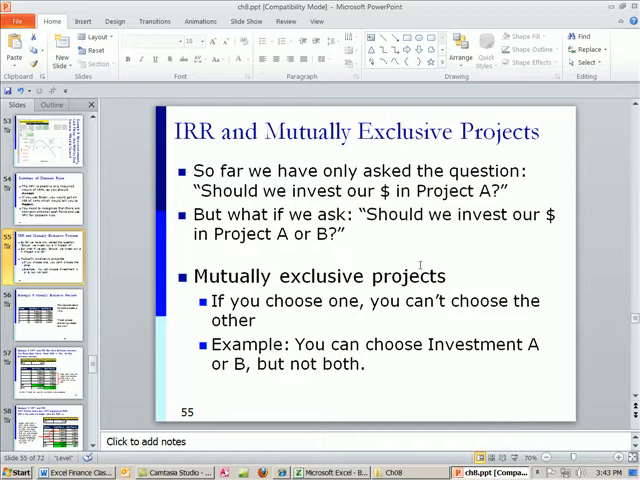
pyautogui.moveTo(345, 327)
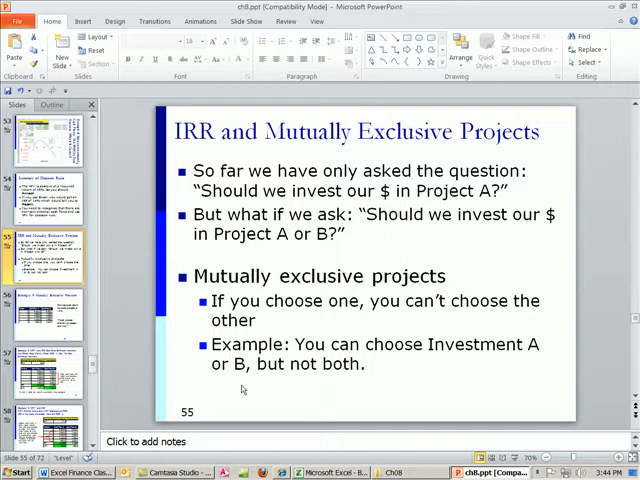
pyautogui.moveTo(437, 409)
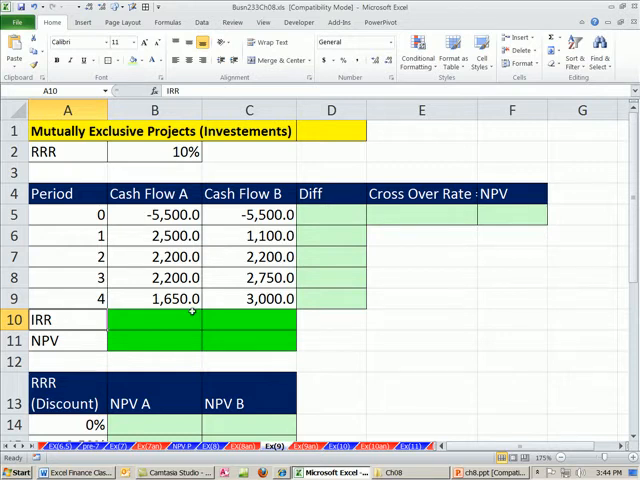
pyautogui.click(154, 319)
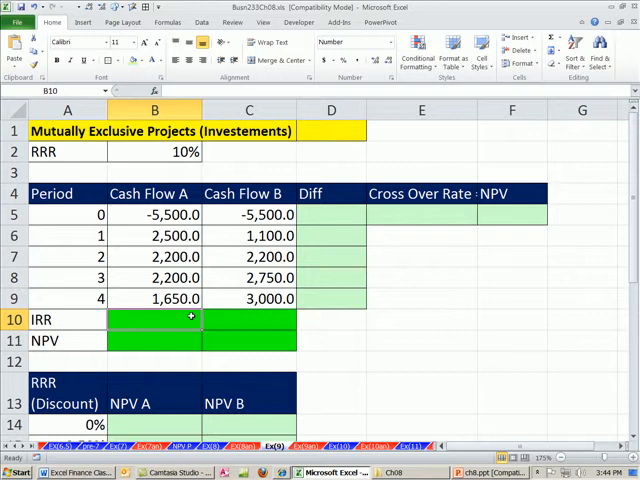
pyautogui.write('=IRR(')
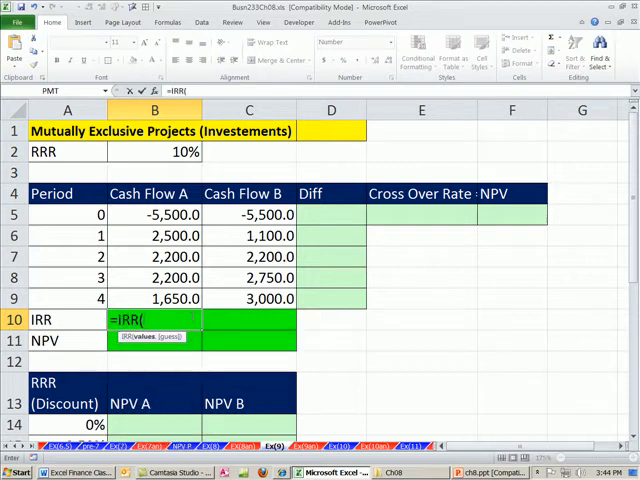
pyautogui.moveTo(124, 215)
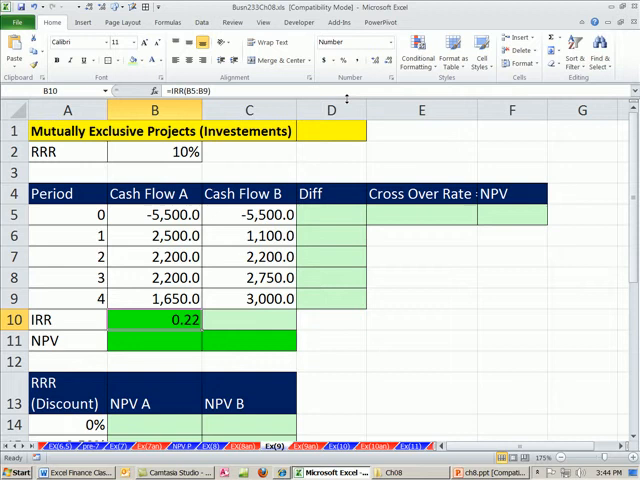
pyautogui.click(374, 61)
pyautogui.write('=IRR(C5:C9)')
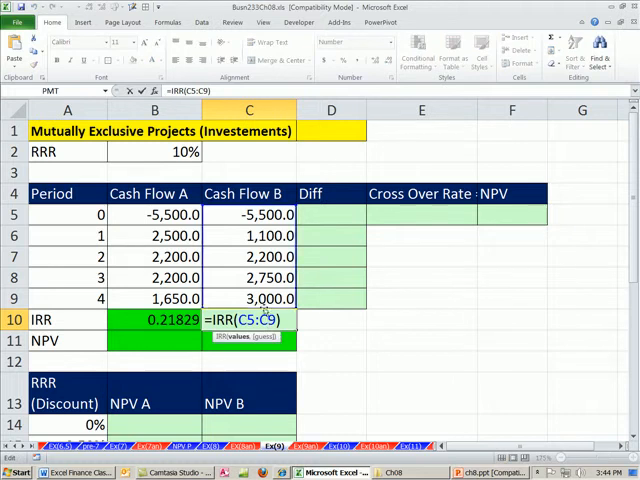
pyautogui.press('Enter')
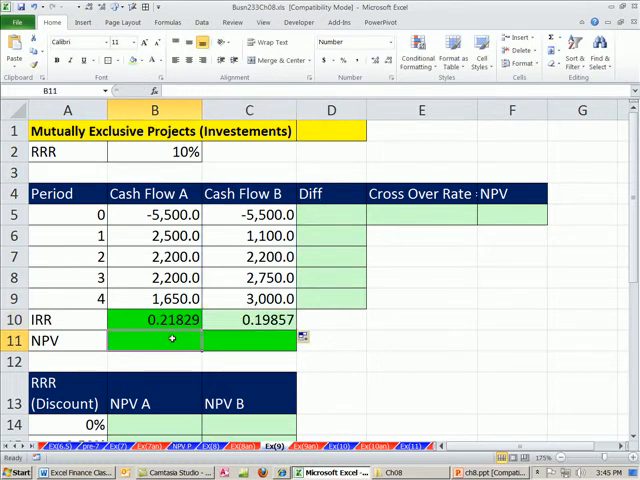
# - Enter =NPV(B2,B6:B9)+B5 in B11 and fill it right into C11
pyautogui.write('=np')
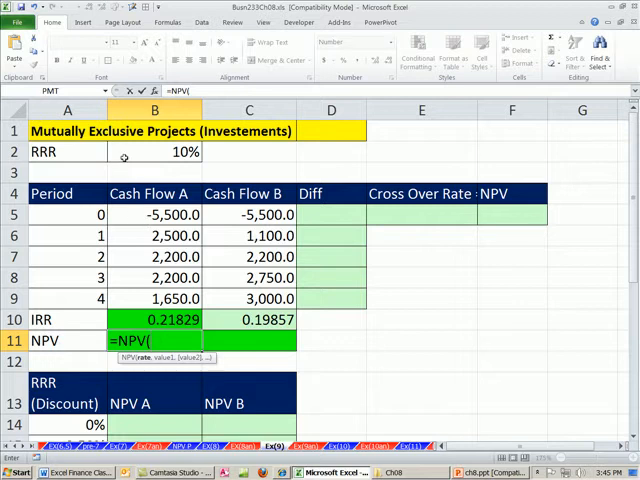
pyautogui.click(153, 152)
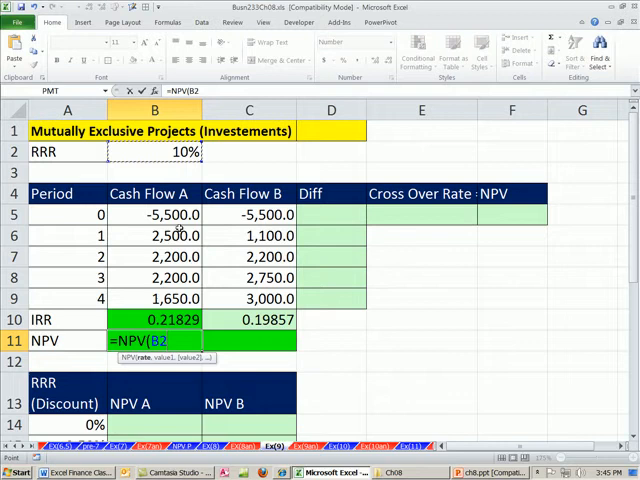
pyautogui.write(',')
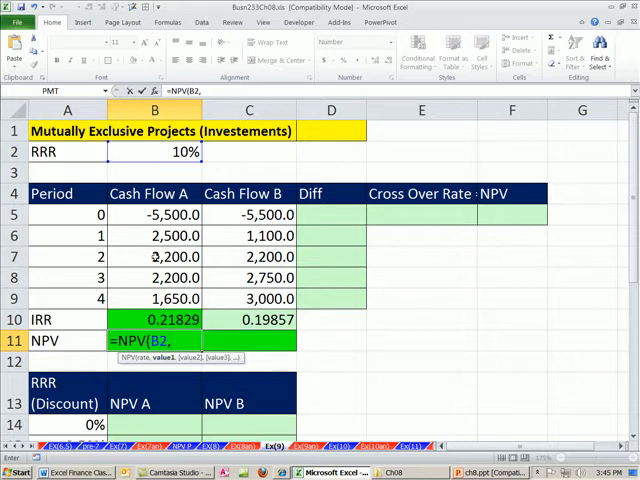
pyautogui.moveTo(154, 235); pyautogui.dragTo(154, 278)
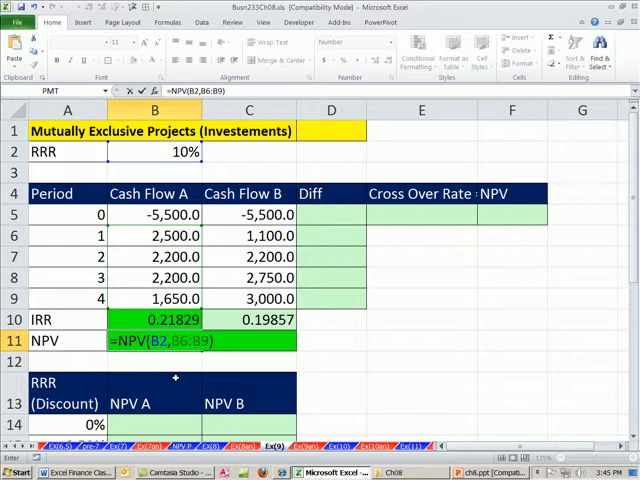
pyautogui.write('+')
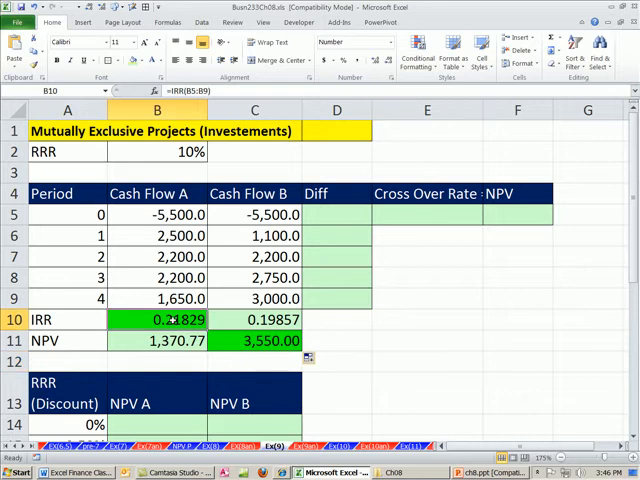
pyautogui.moveTo(157, 214); pyautogui.dragTo(157, 256)
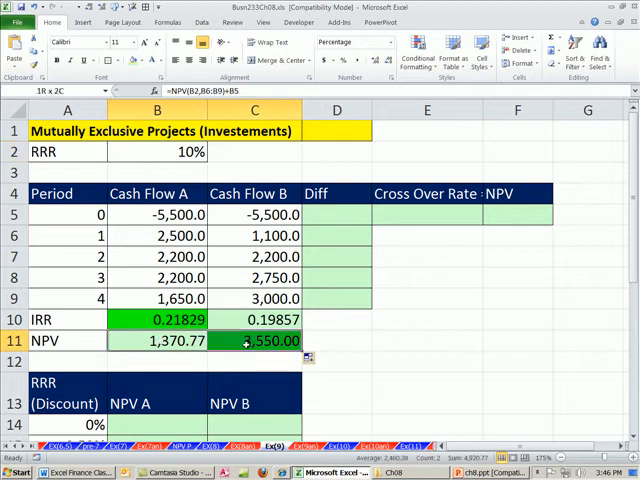
# - Set the required return in B2 to 17% and extend the E10 check sum to the initial outlay
pyautogui.click(157, 340)
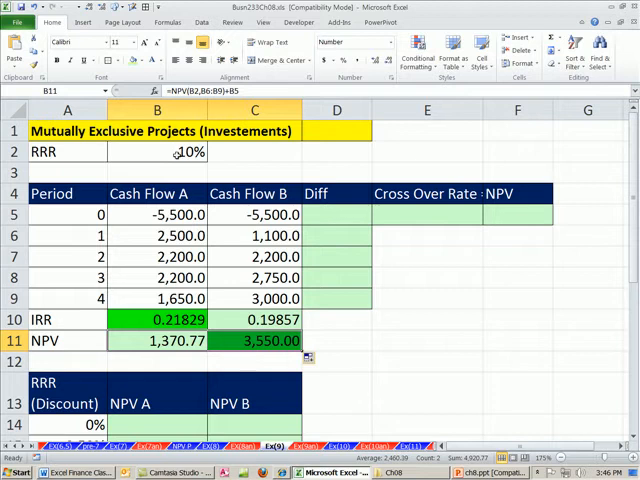
pyautogui.click(156, 151)
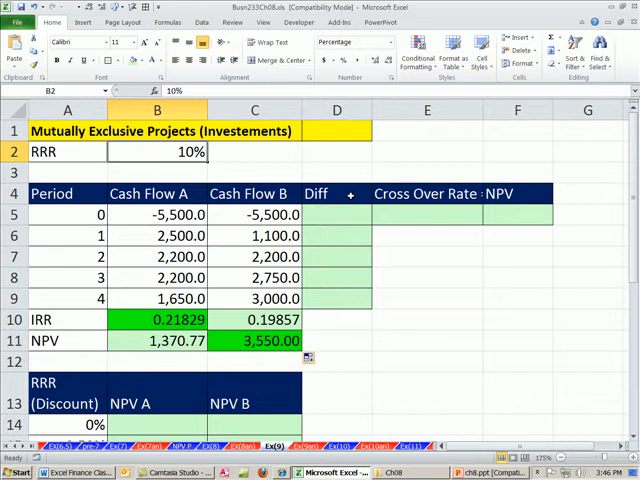
pyautogui.write('17%')
pyautogui.click(427, 319)
pyautogui.write('=SUM(C6:C9)')
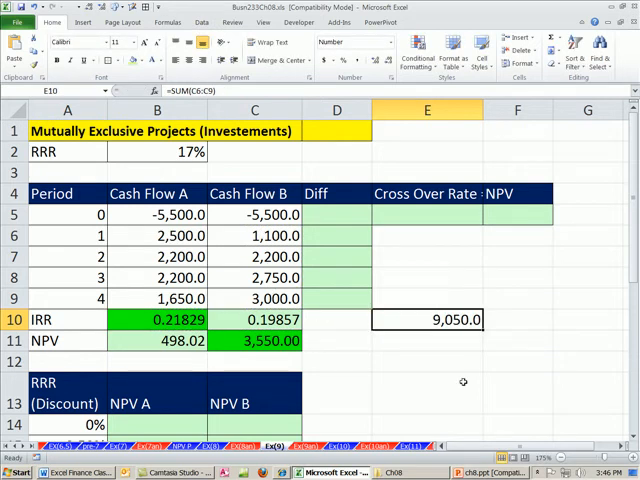
pyautogui.doubleClick(427, 319)
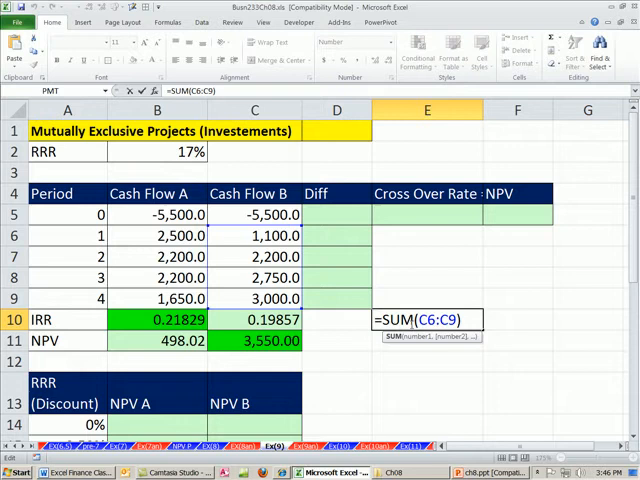
pyautogui.click(254, 235)
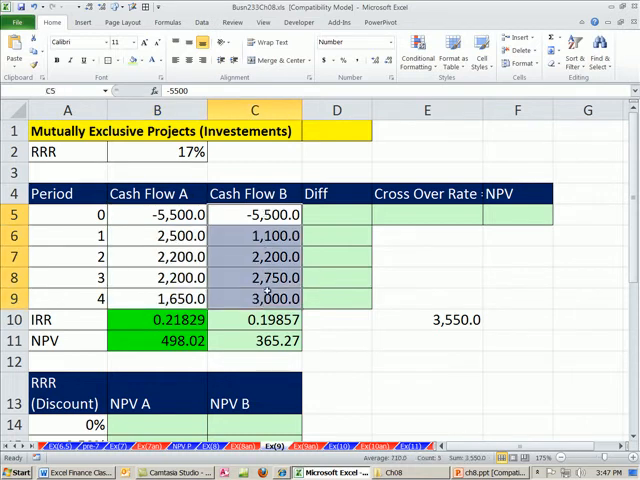
# - Switch the required return in B2 to 10%, then back to 17%
pyautogui.click(157, 151)
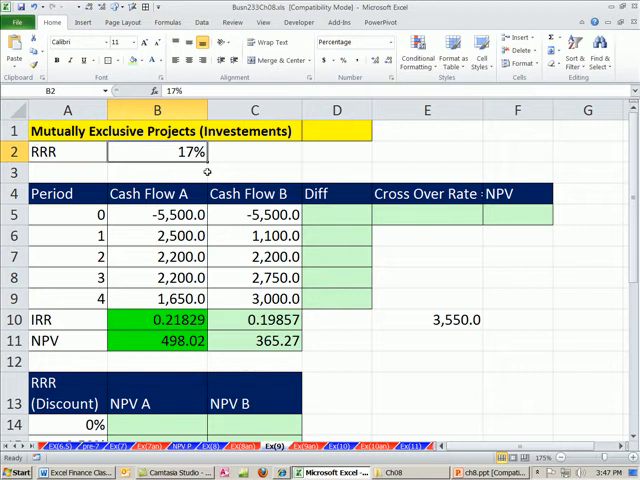
pyautogui.write('10%')
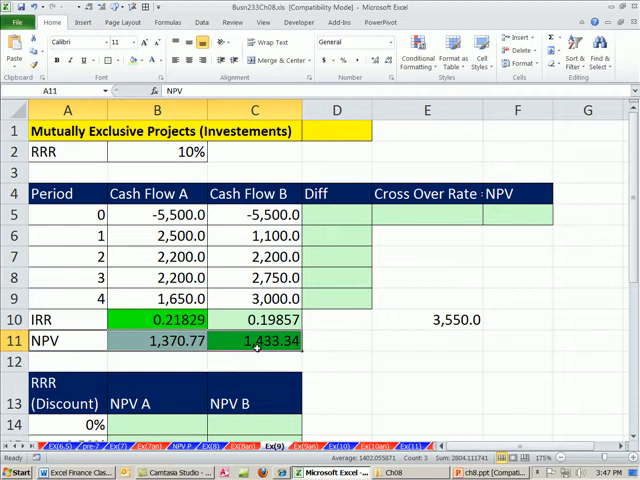
pyautogui.click(157, 151)
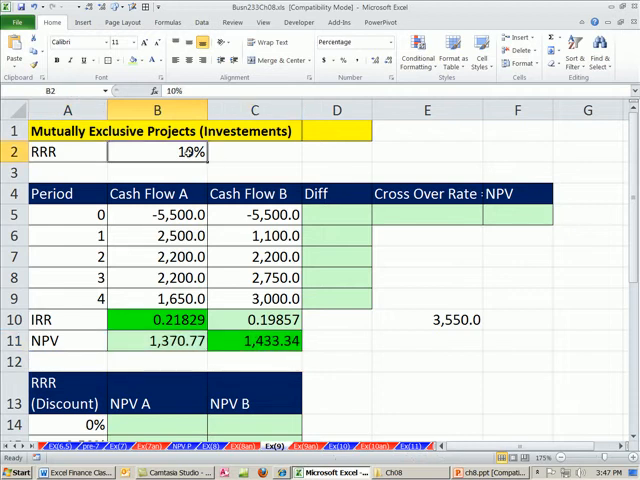
pyautogui.write('17%')
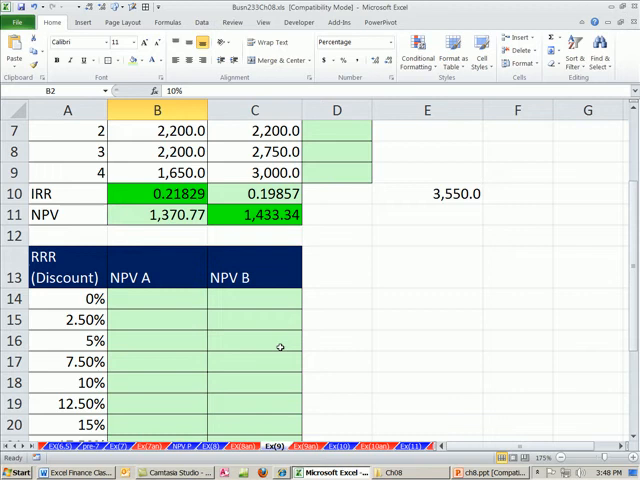
# - Enter Project A's NPV formula =NPV(A14,B6:B9)+B5 in B14
pyautogui.click(157, 298)
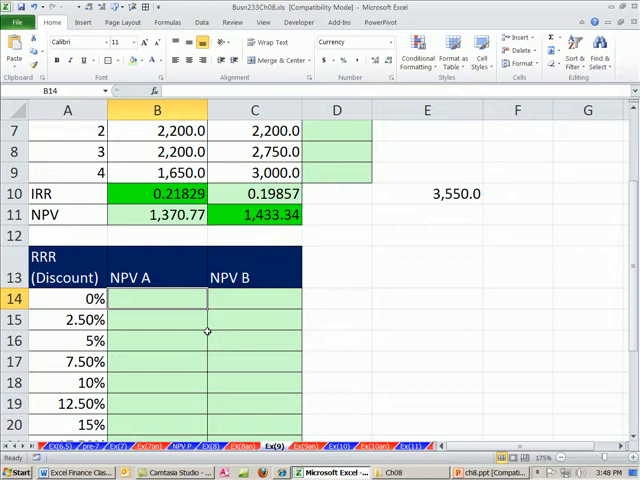
pyautogui.moveTo(212, 324)
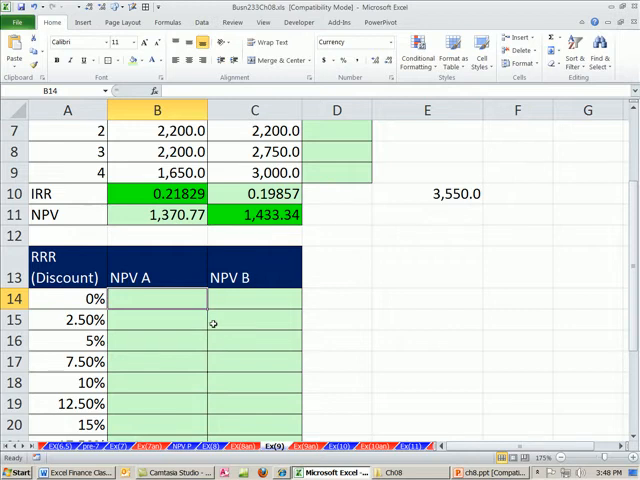
pyautogui.write('=NPV(')
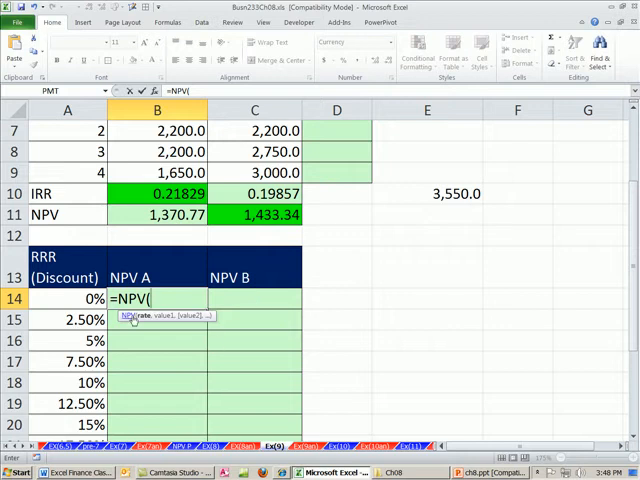
pyautogui.click(67, 298)
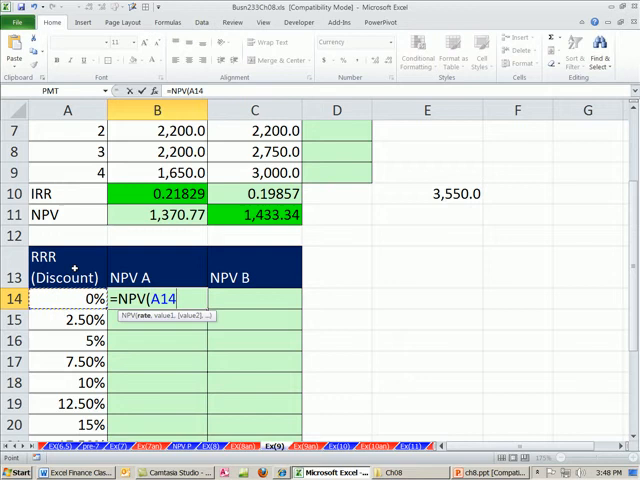
pyautogui.write(',')
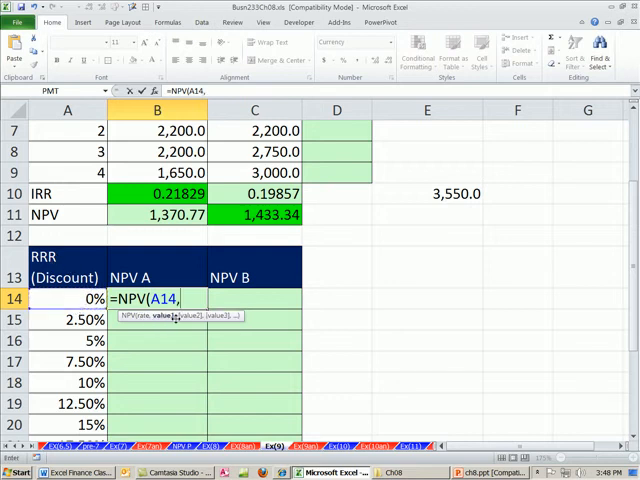
pyautogui.scroll(3)
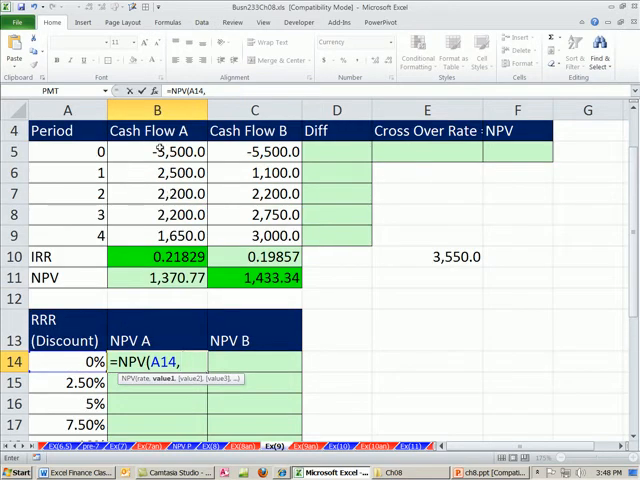
pyautogui.moveTo(155, 151); pyautogui.dragTo(155, 235)
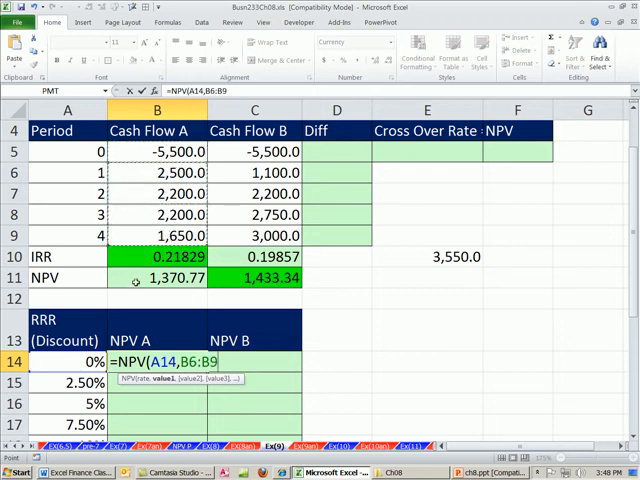
pyautogui.press('f4')
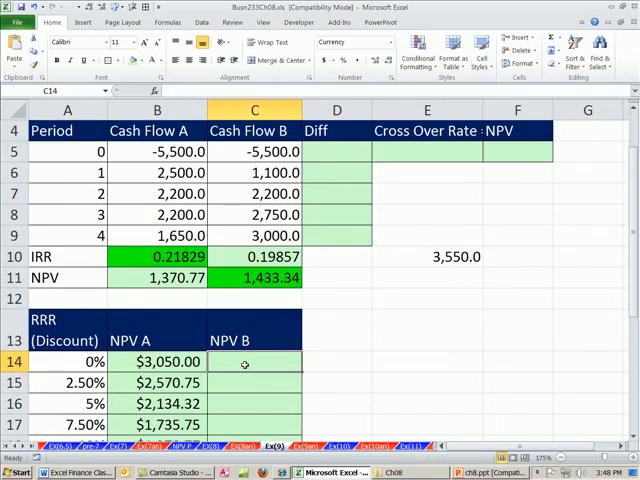
# - Enter Project B's NPV formula =NPV(A14,$C$6:$C$9)+C5 in C14 and fill it down
pyautogui.write('=NPV(A14,')
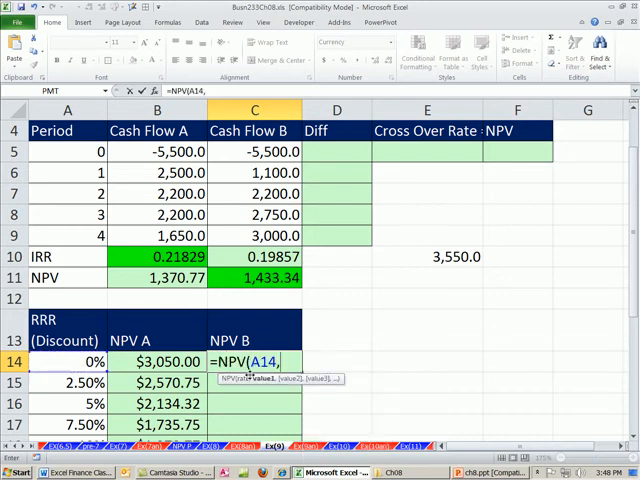
pyautogui.moveTo(255, 172); pyautogui.dragTo(255, 235)
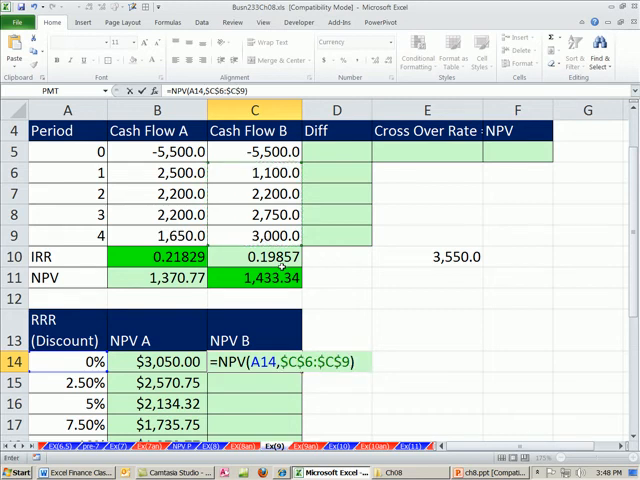
pyautogui.write('+')
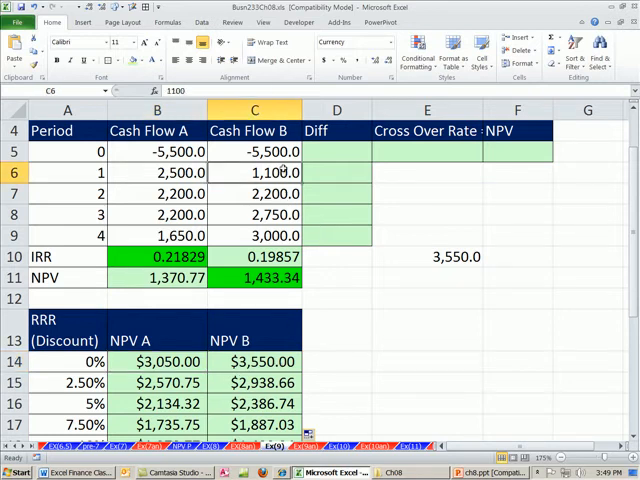
pyautogui.scroll(-3)
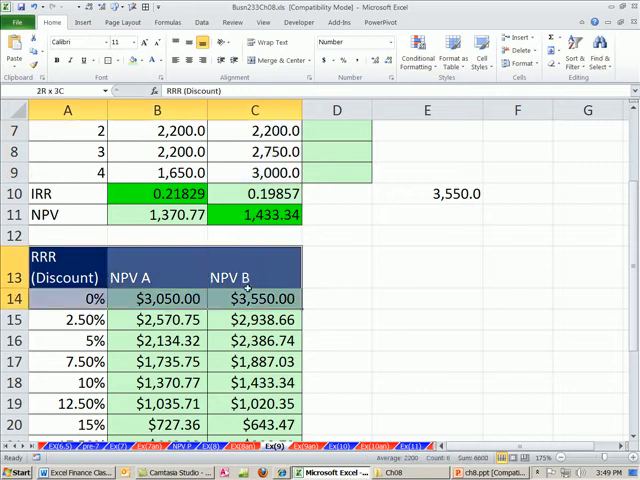
pyautogui.scroll(-3)
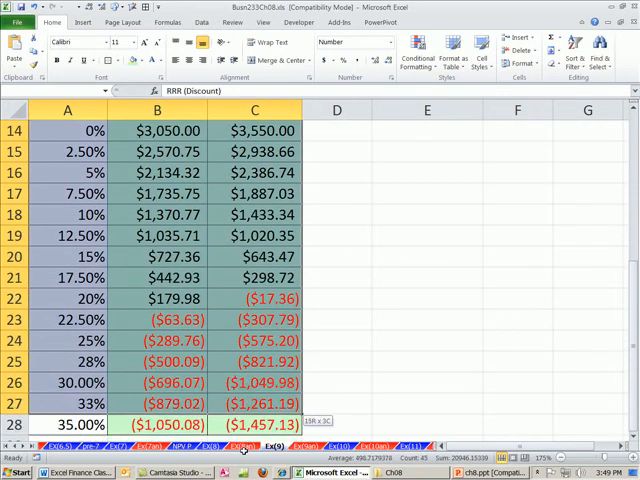
pyautogui.scroll(3)
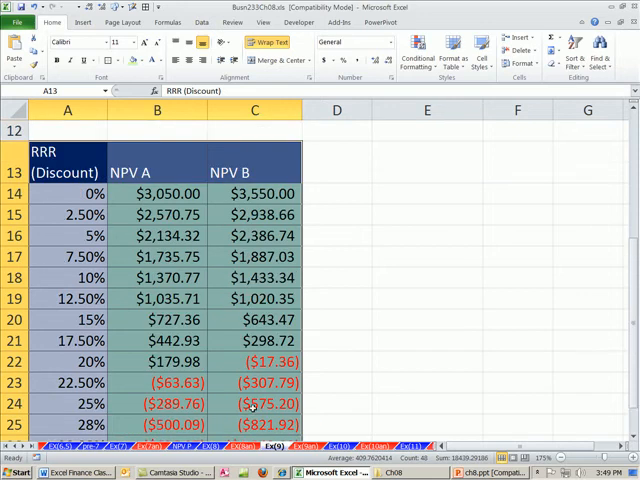
pyautogui.scroll(3)
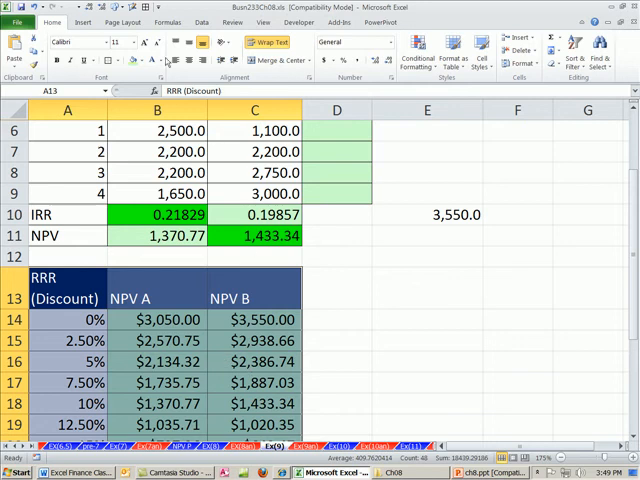
pyautogui.click(84, 22)
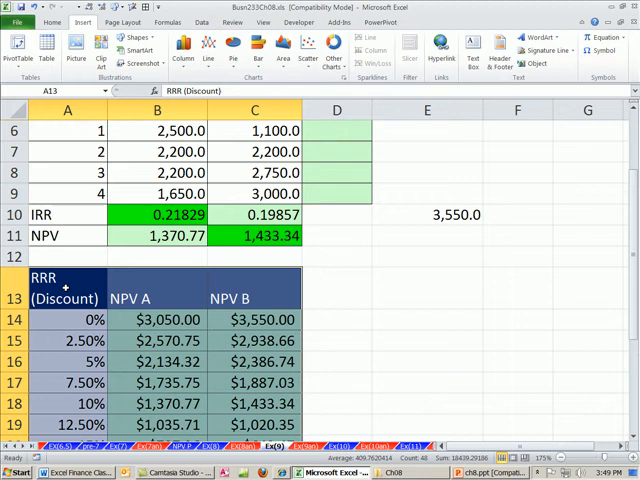
pyautogui.click(308, 45)
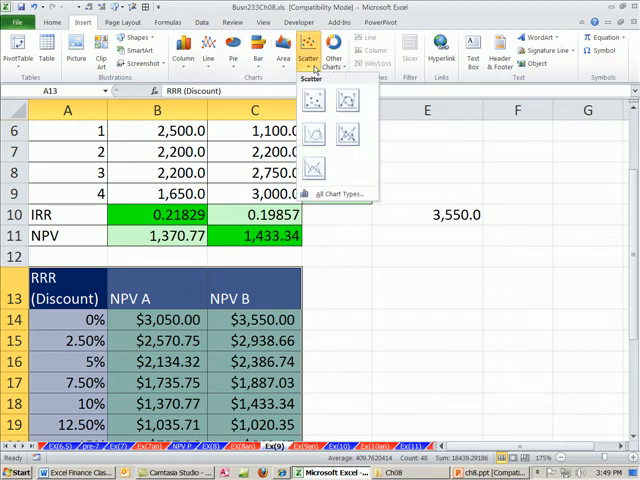
pyautogui.moveTo(312, 135)
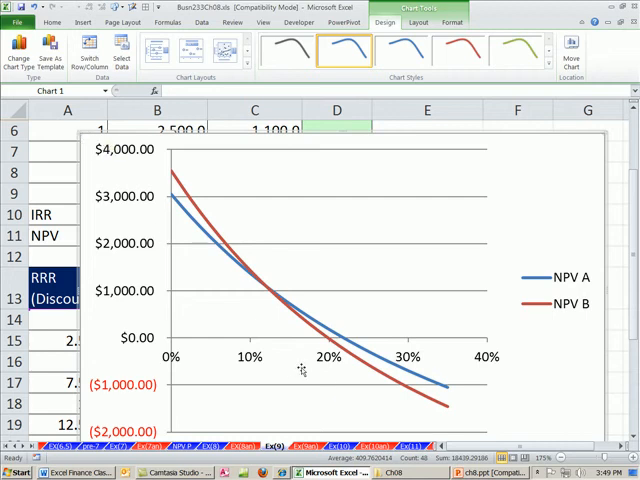
pyautogui.moveTo(262, 296)
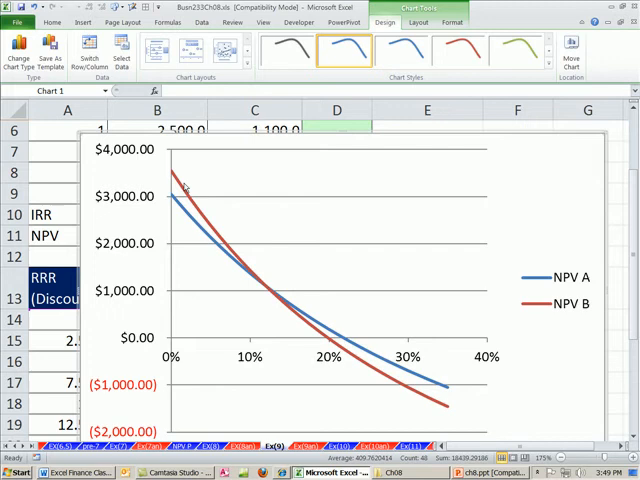
pyautogui.moveTo(183, 192)
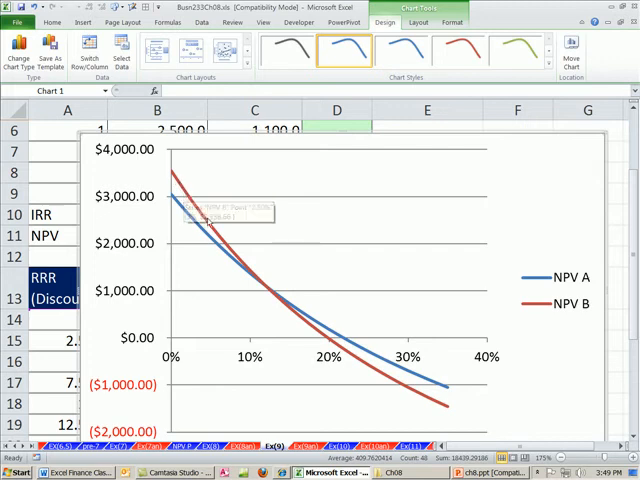
pyautogui.moveTo(397, 419)
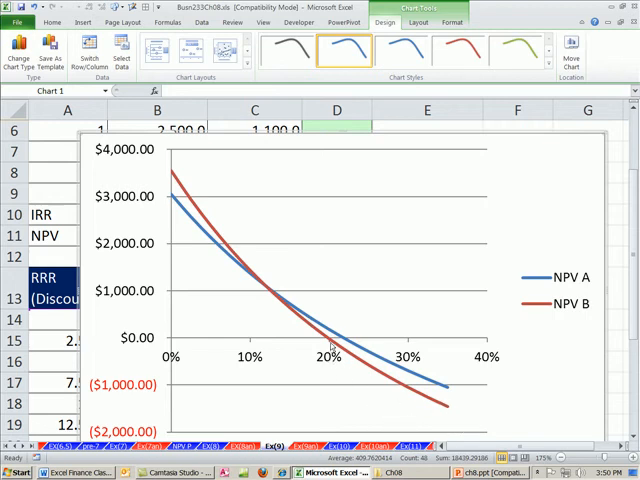
pyautogui.moveTo(330, 343)
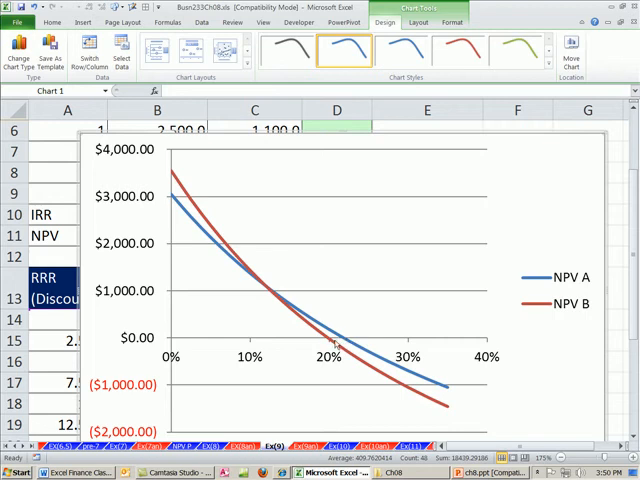
pyautogui.moveTo(332, 342)
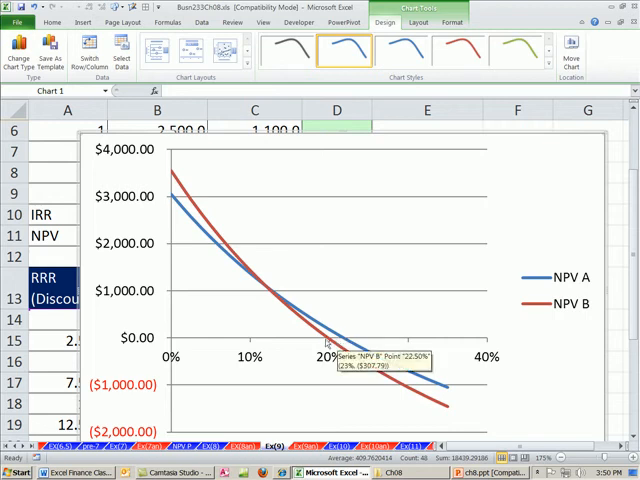
pyautogui.moveTo(335, 345)
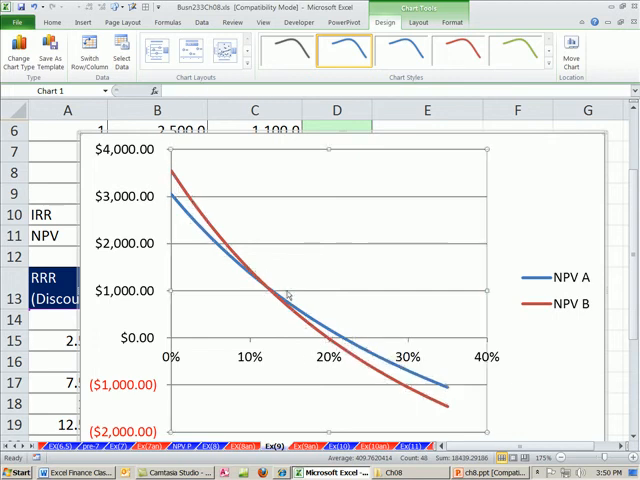
pyautogui.moveTo(253, 307)
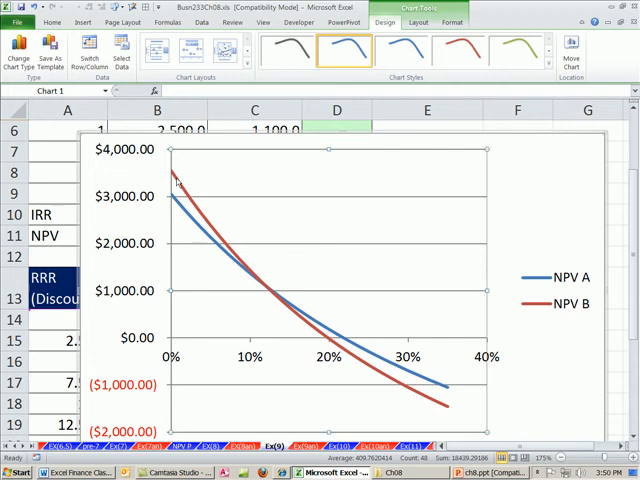
pyautogui.moveTo(239, 254)
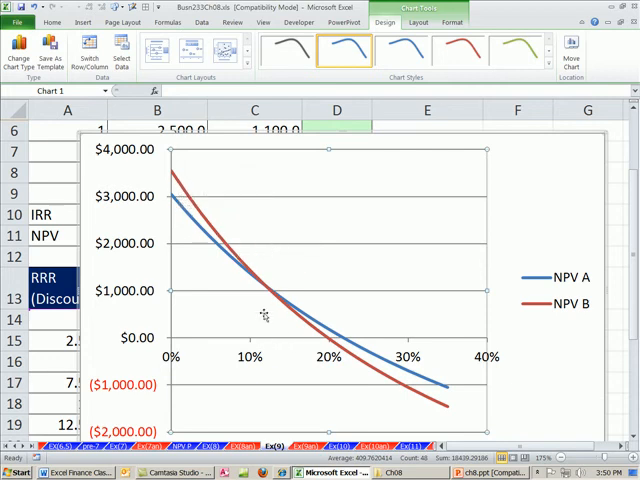
pyautogui.moveTo(410, 380)
pyautogui.write('NPV')
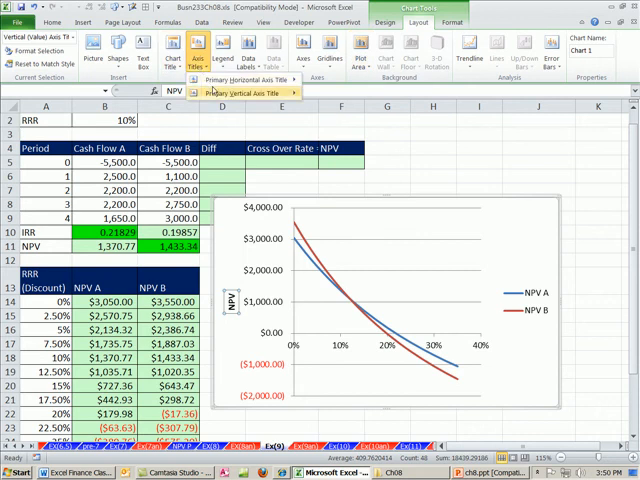
# - Add the RRR (Discount) horizontal axis title and move the legend to the top
pyautogui.click(241, 79)
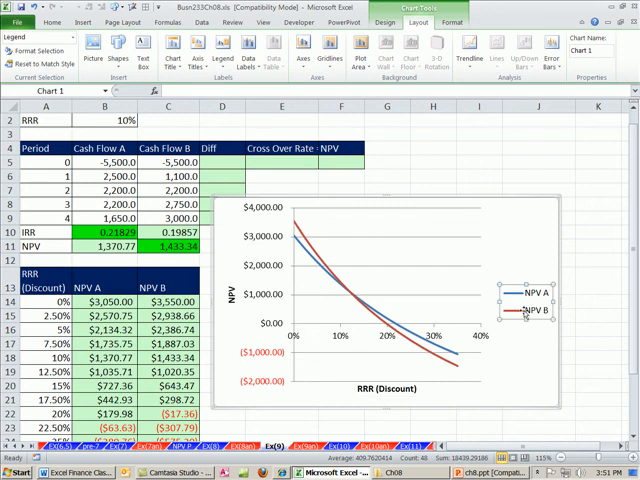
pyautogui.moveTo(527, 315)
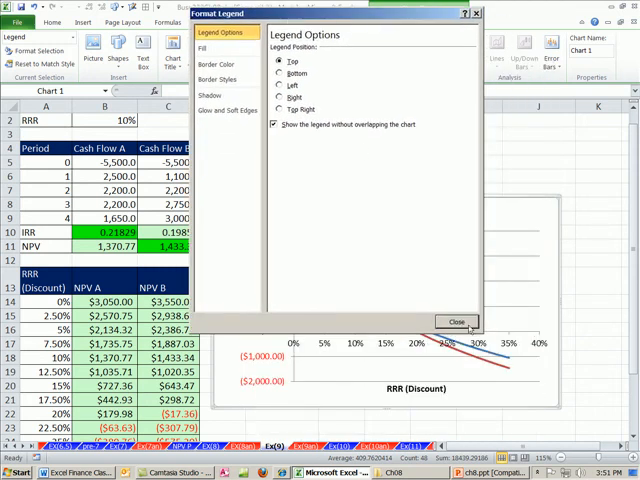
pyautogui.click(457, 322)
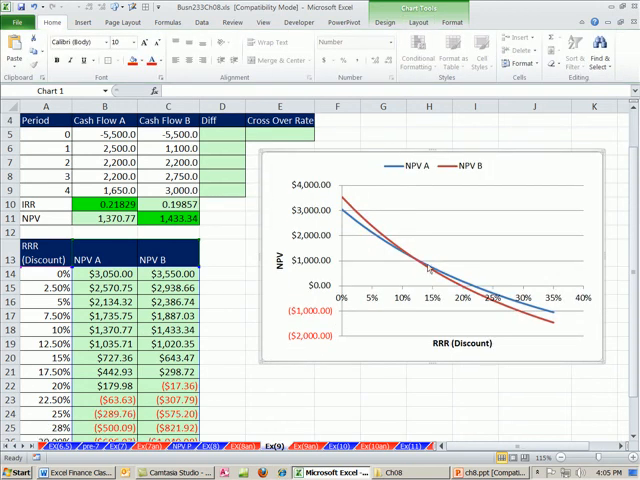
pyautogui.moveTo(413, 277)
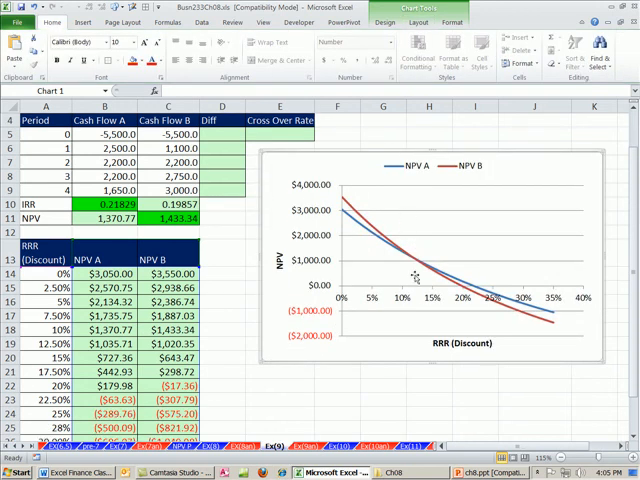
pyautogui.moveTo(408, 218)
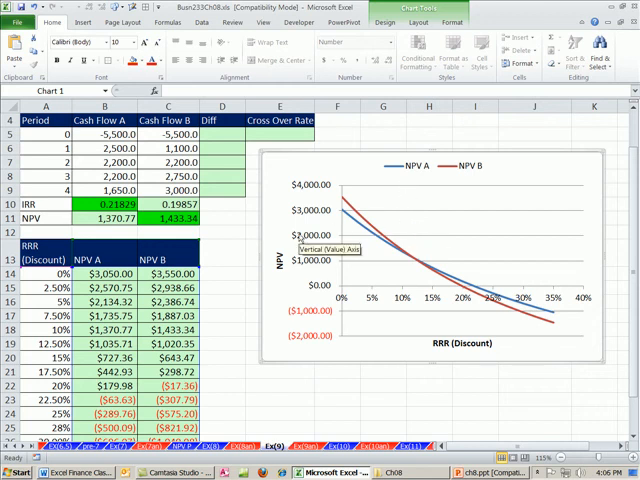
pyautogui.moveTo(345, 205)
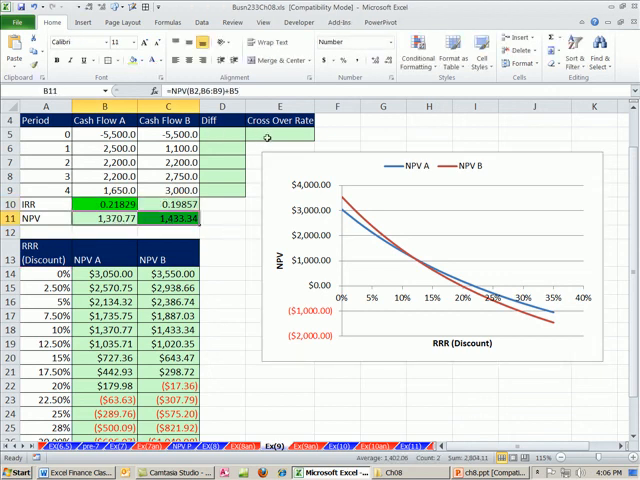
# - Enter the period 0 difference =B5-C5 in D5 and begin the =IRR( formula
pyautogui.click(222, 131)
pyautogui.write('=B5-')
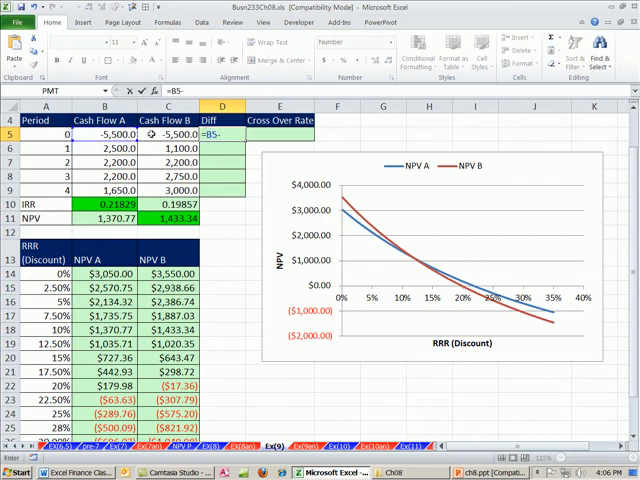
pyautogui.click(180, 135)
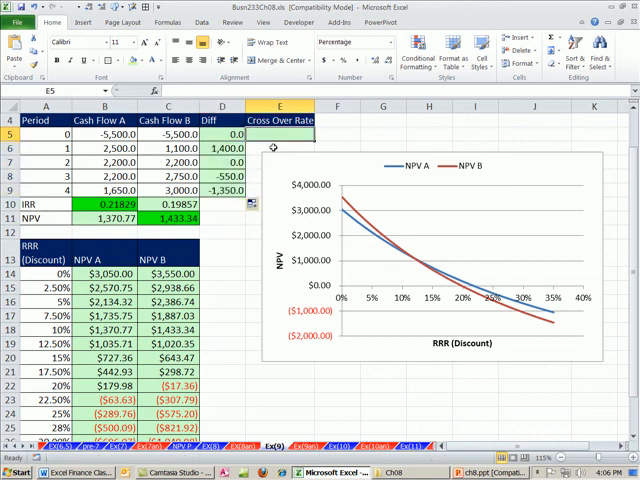
pyautogui.write('=IRR(')
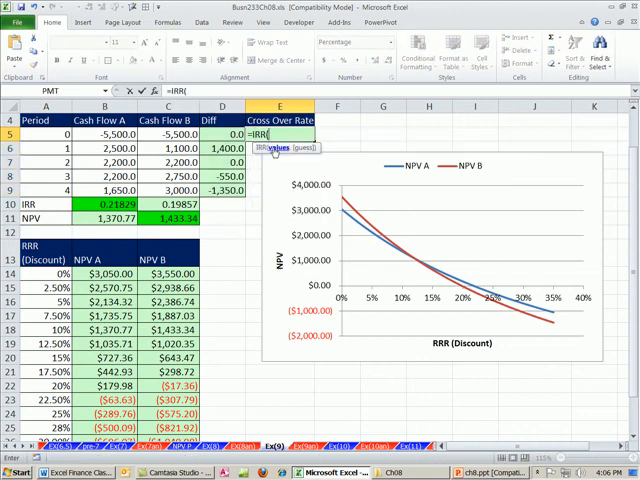
# - Use D5:D9 as the IRR range to get the 11.981% crossover rate
pyautogui.moveTo(234, 132); pyautogui.dragTo(234, 190)
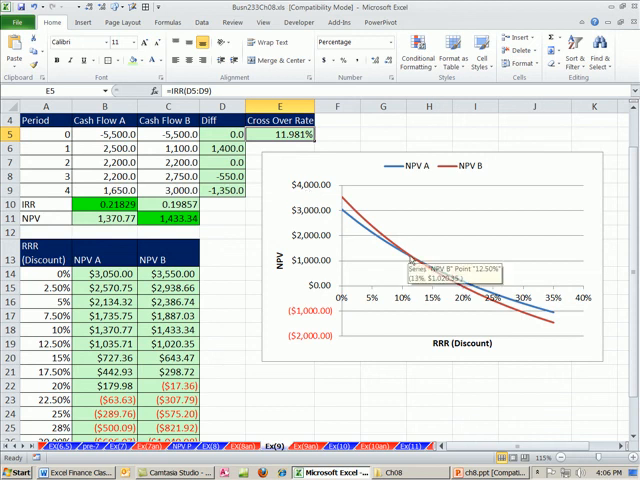
pyautogui.moveTo(283, 141)
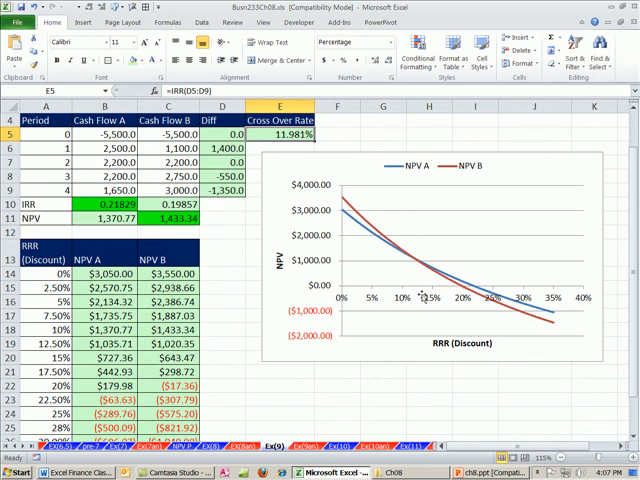
pyautogui.moveTo(366, 231)
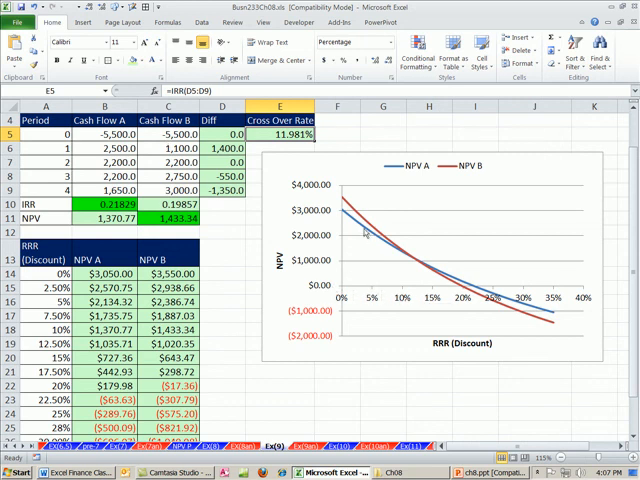
pyautogui.moveTo(342, 192)
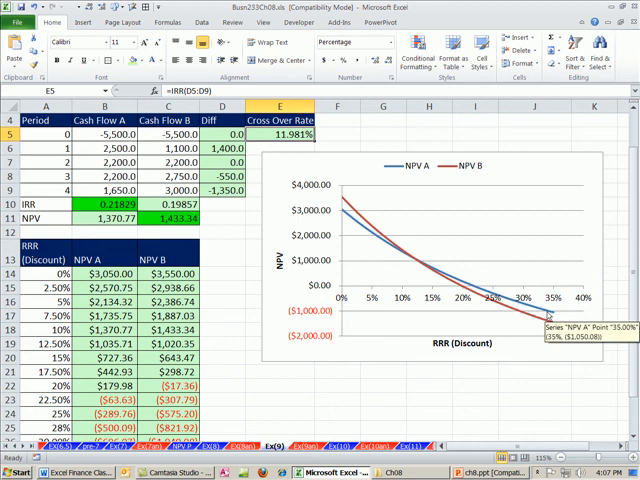
pyautogui.moveTo(447, 287)
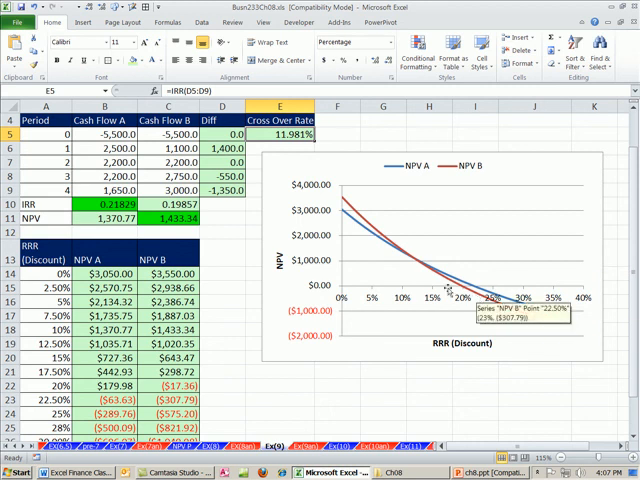
pyautogui.moveTo(227, 240)
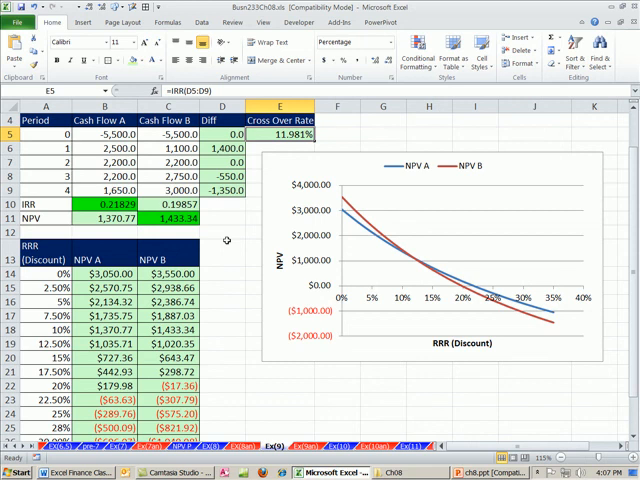
pyautogui.click(222, 232)
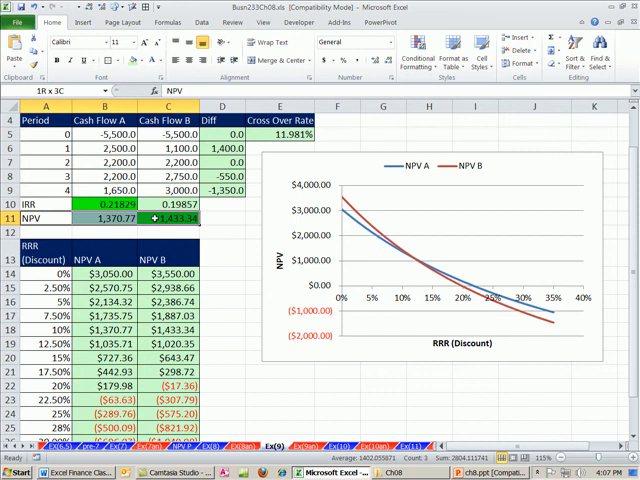
pyautogui.click(95, 203)
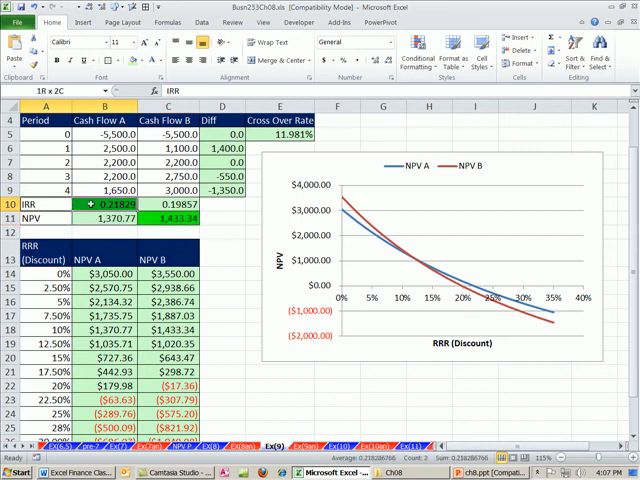